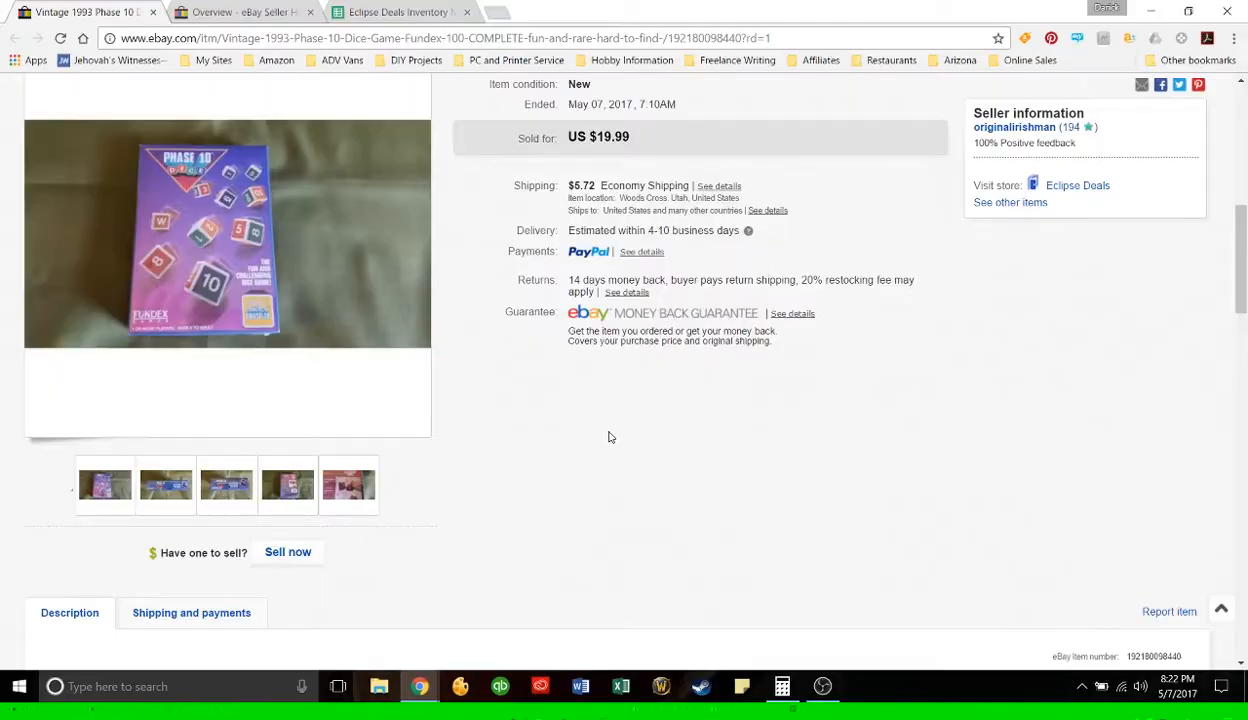
Step: Scroll up the sold Phase 10 Dice Game listing to its title and $19.99 sold price
scroll(up, 3)
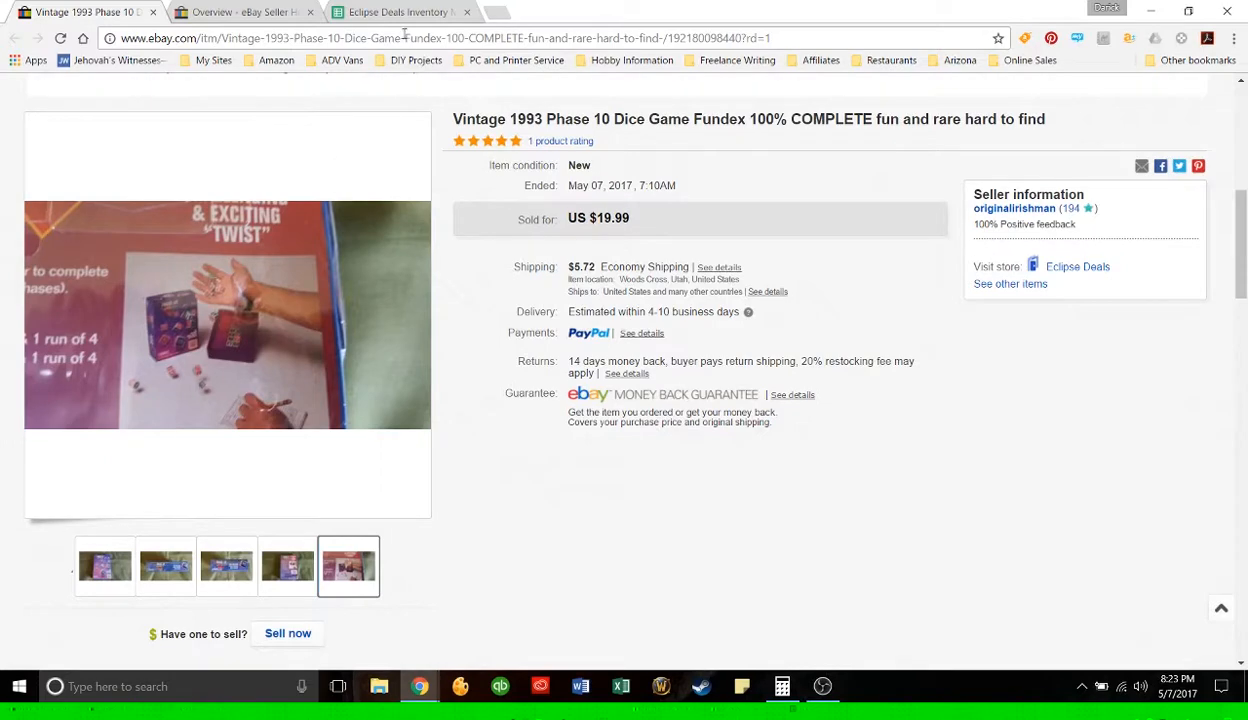
click(400, 12)
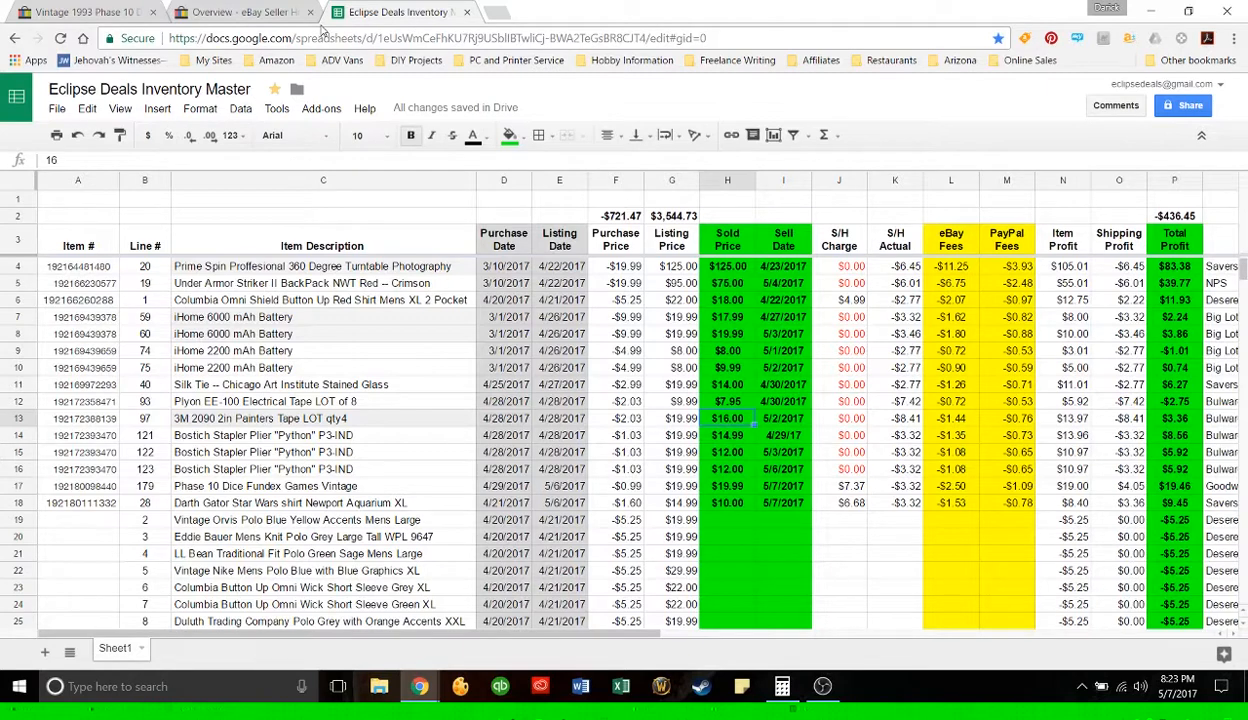
click(80, 12)
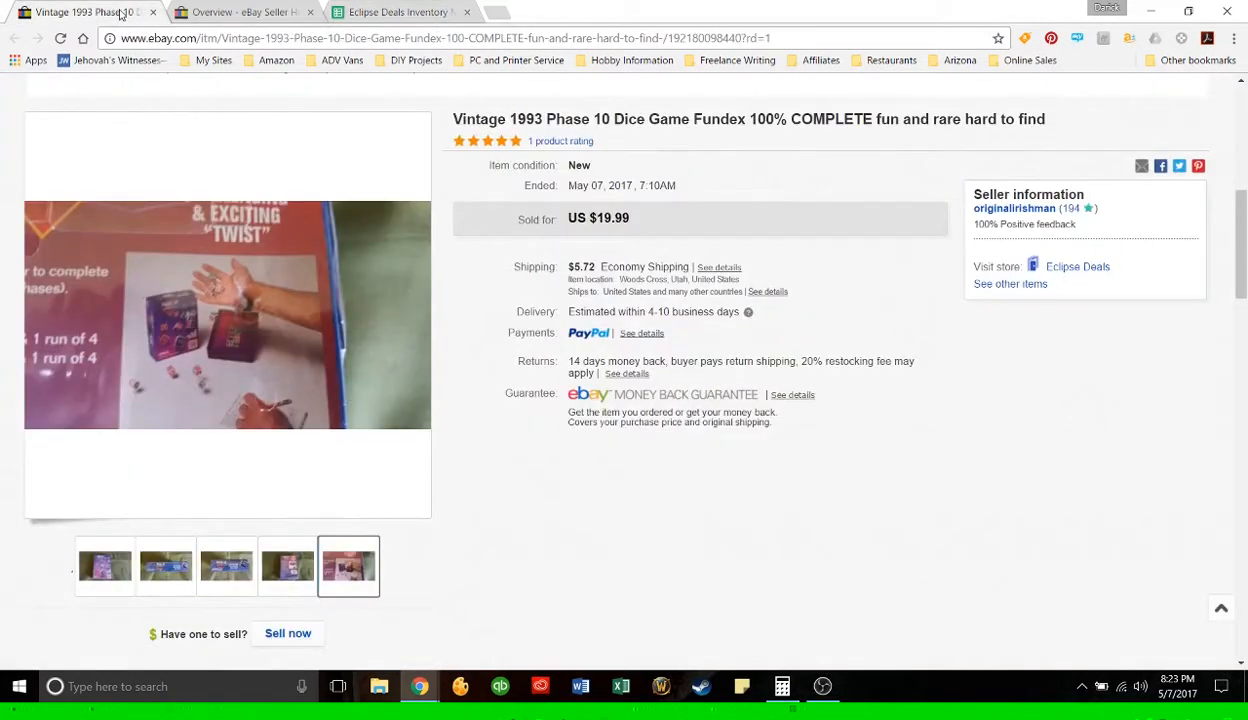
mouse_move(378, 172)
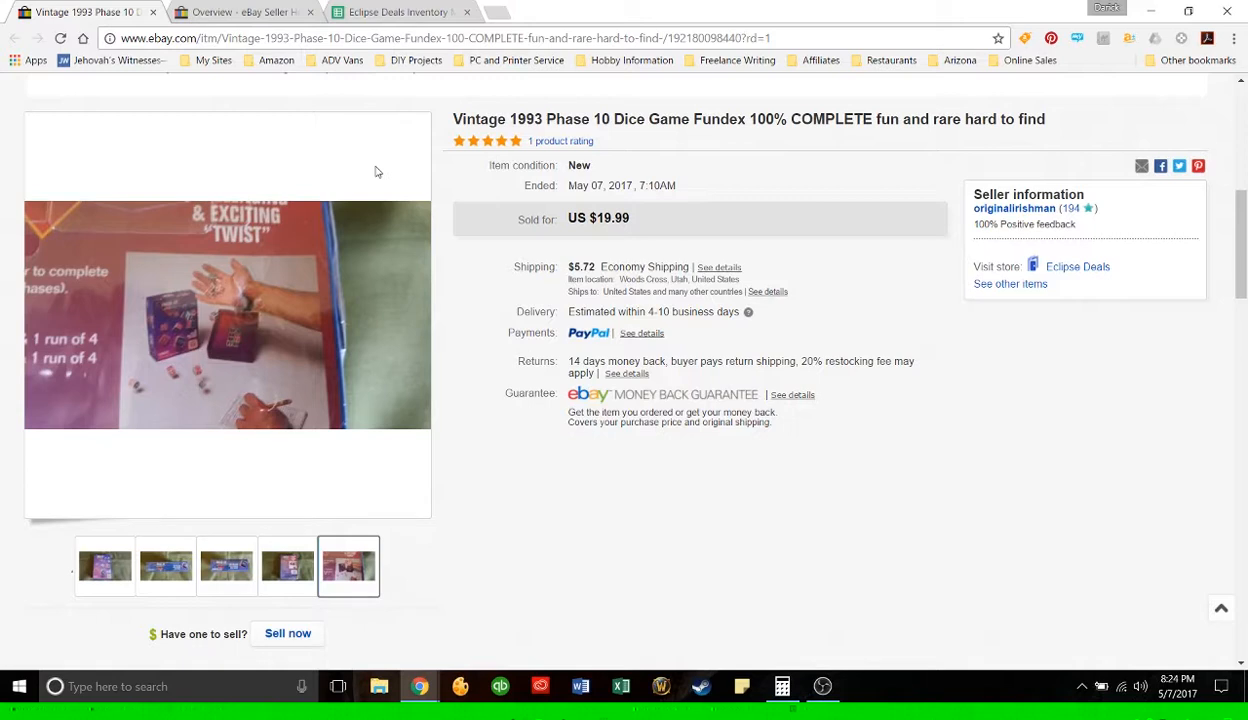
mouse_move(448, 184)
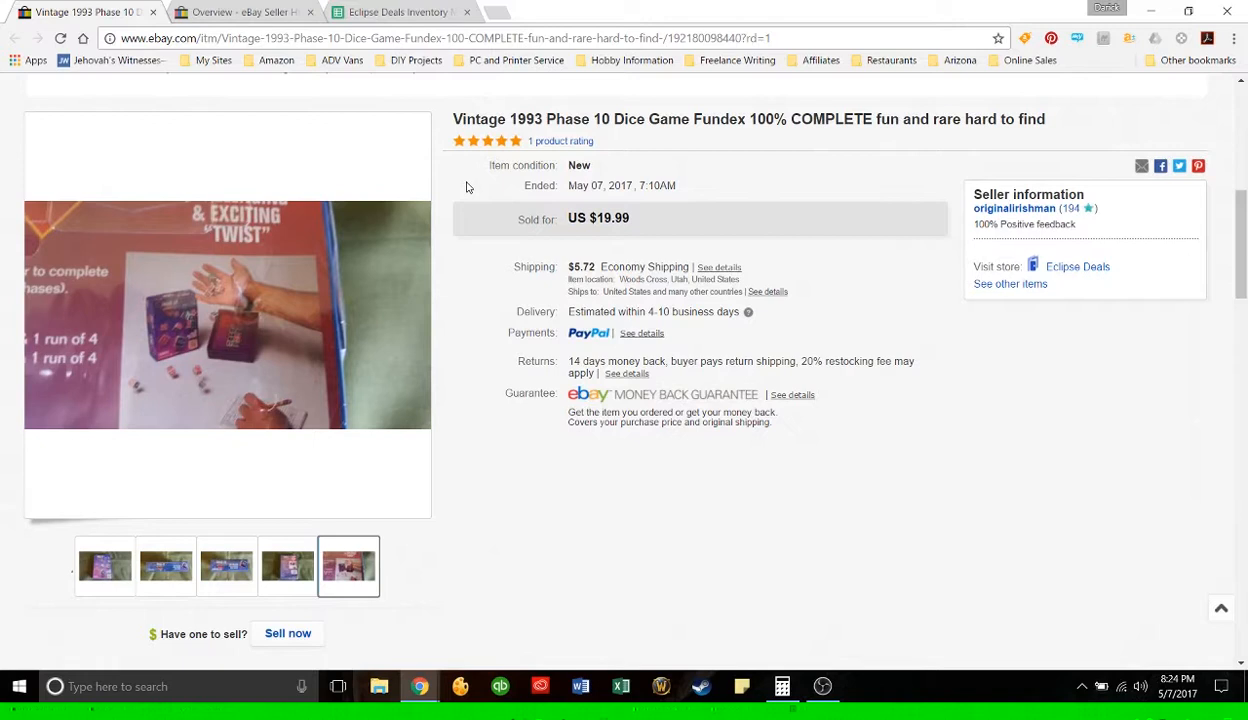
mouse_move(468, 176)
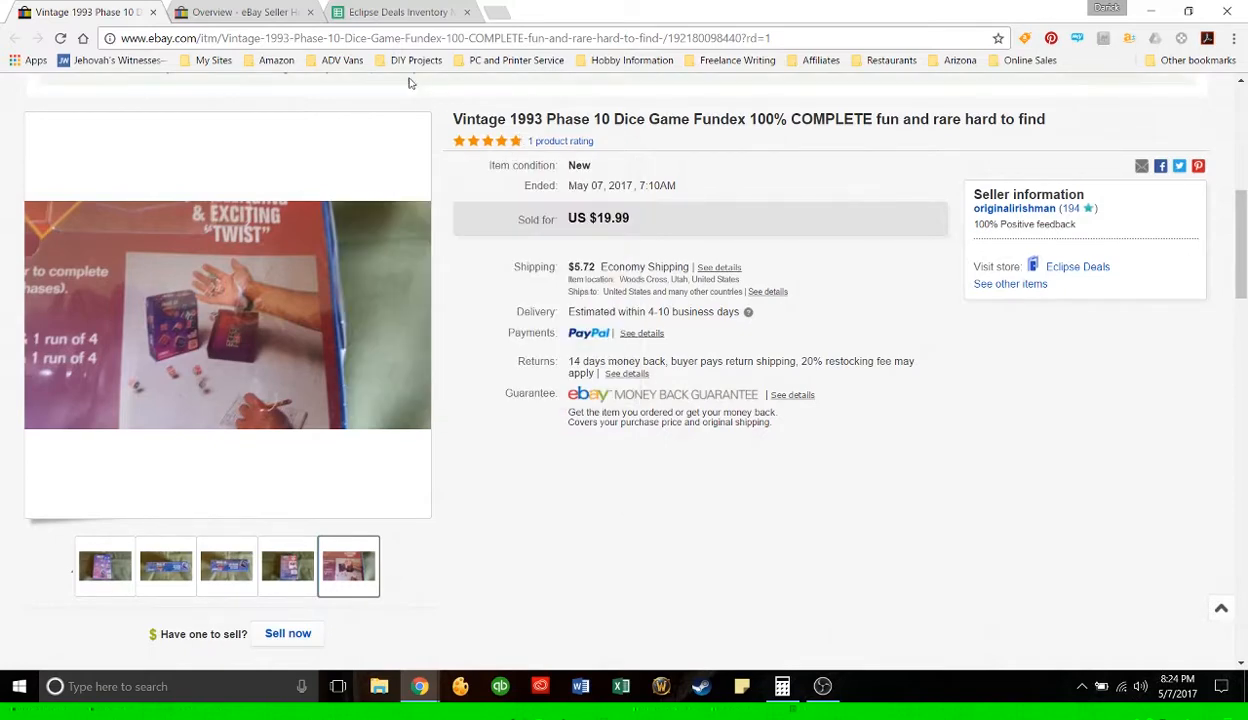
Step: Return to the Eclipse Deals Inventory Master sheet and reveal its right-hand Source columns
click(398, 12)
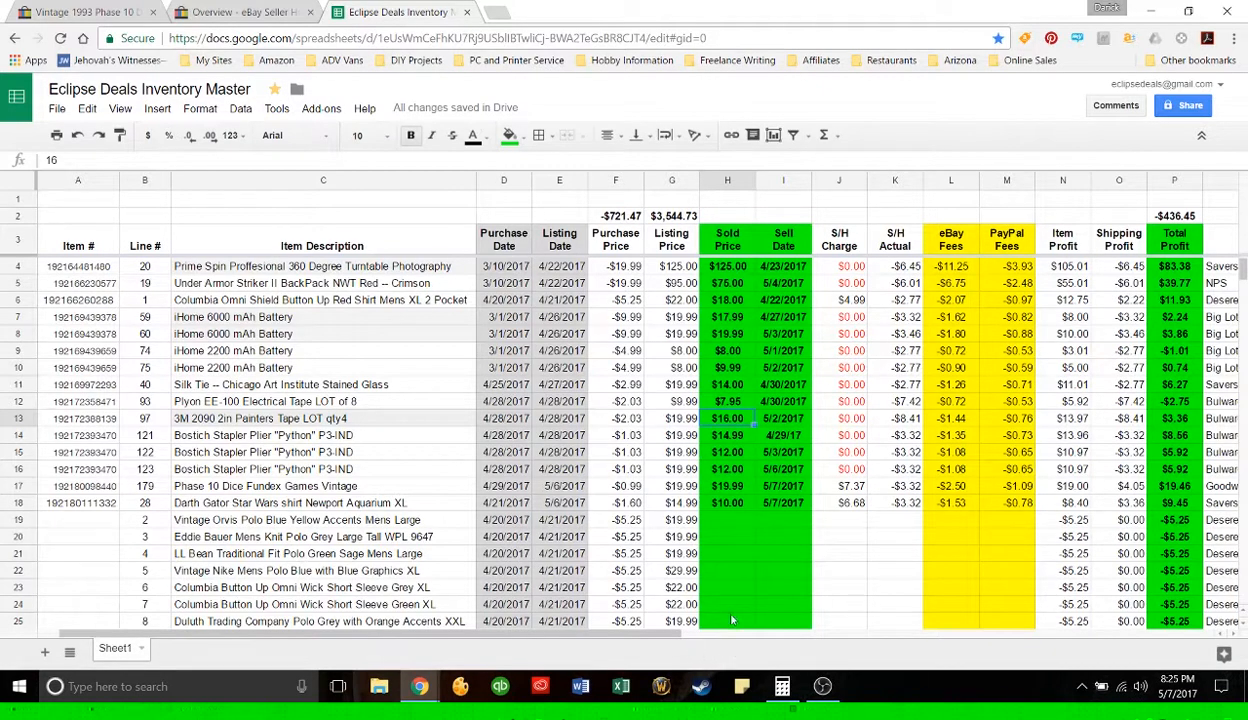
mouse_move(676, 640)
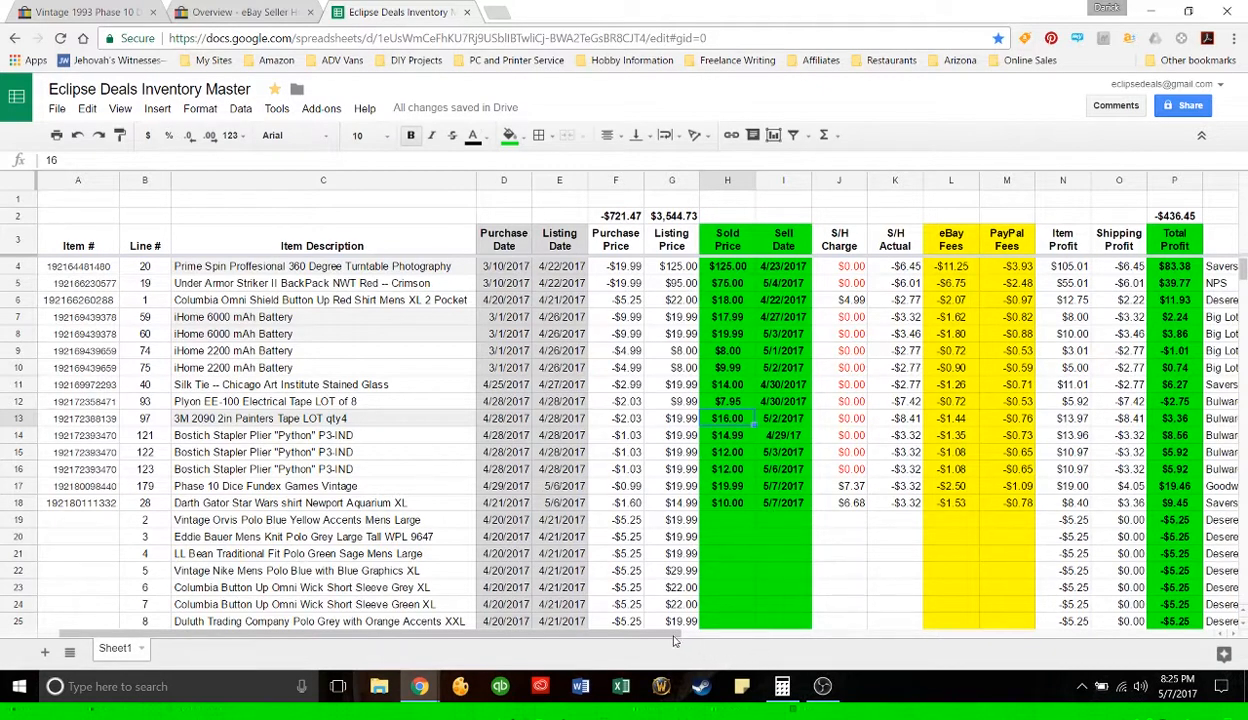
scroll(right, 3)
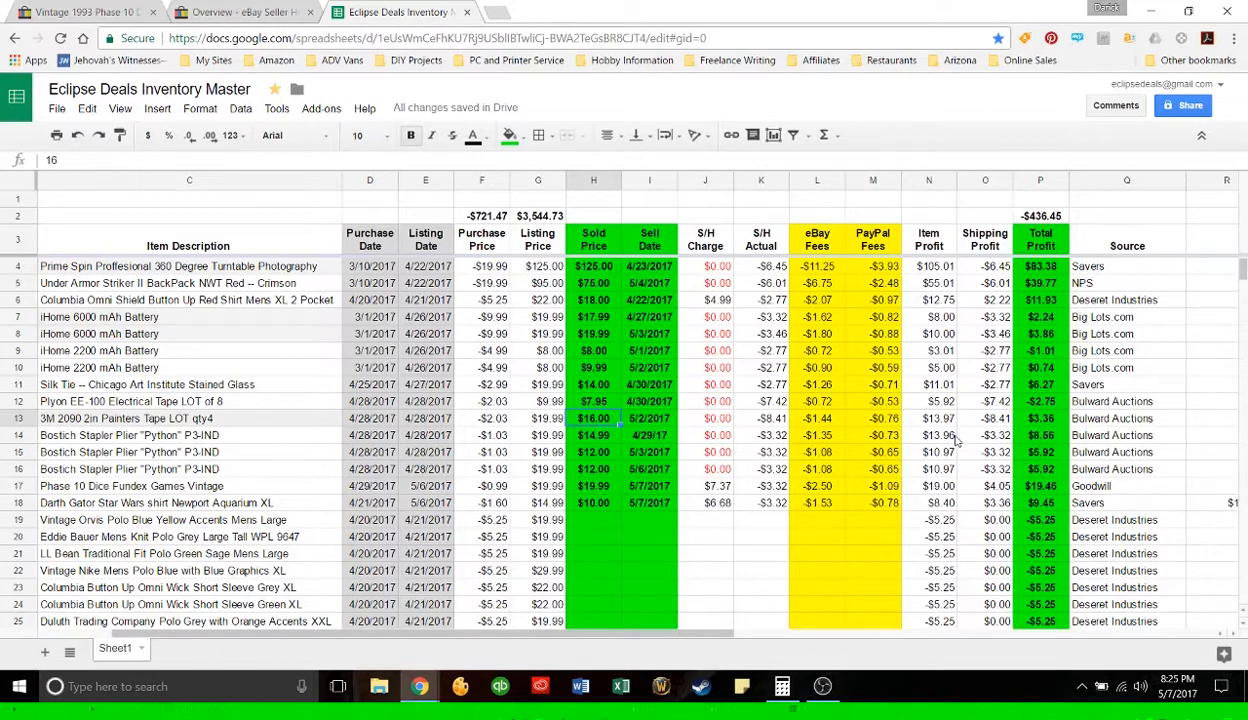
mouse_move(990, 504)
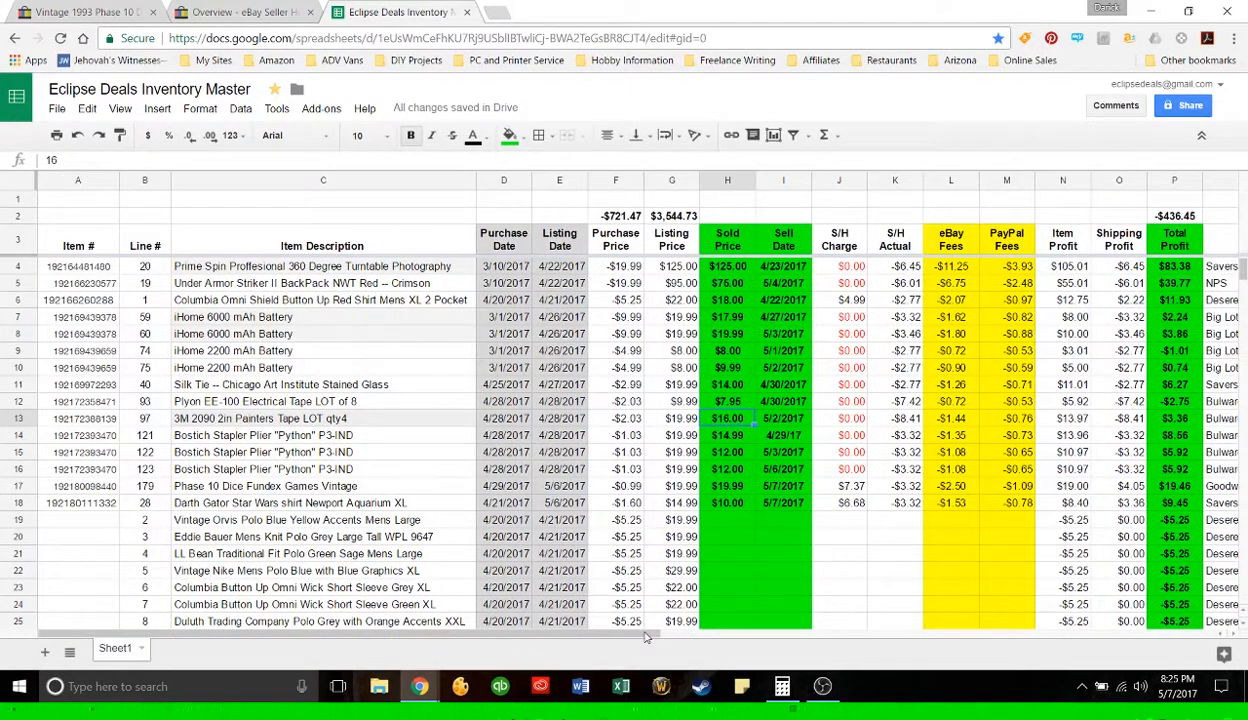
mouse_move(716, 596)
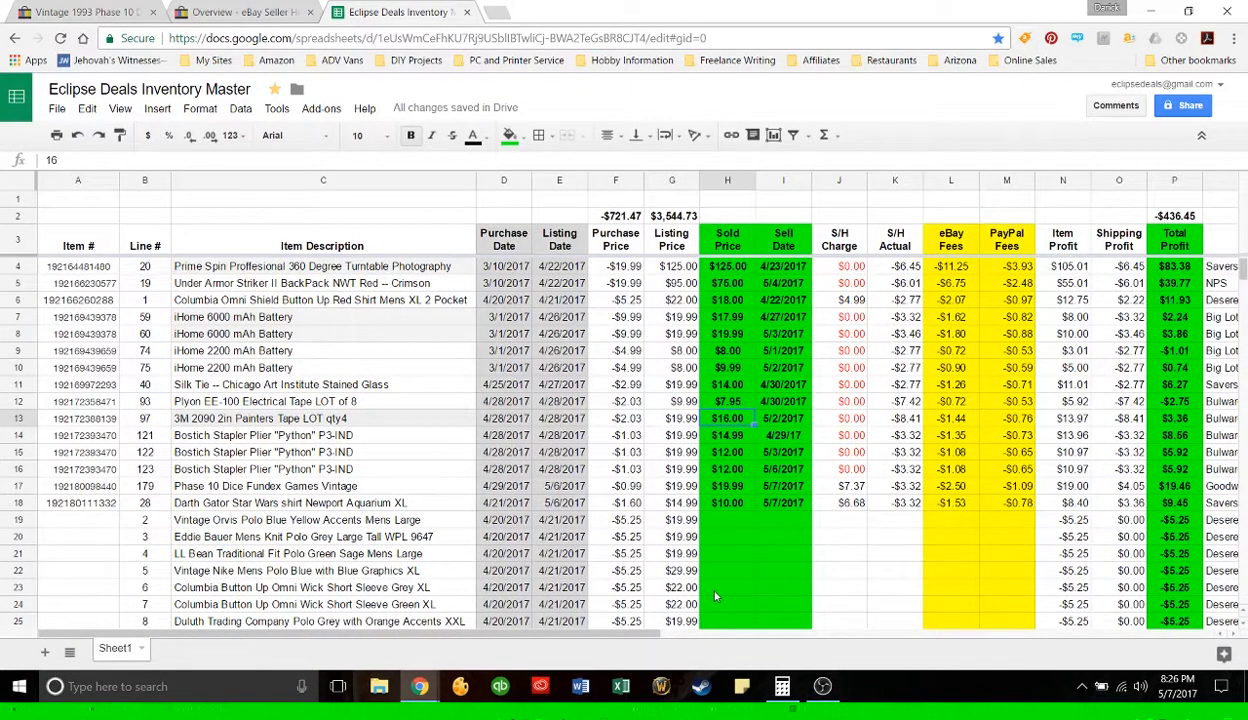